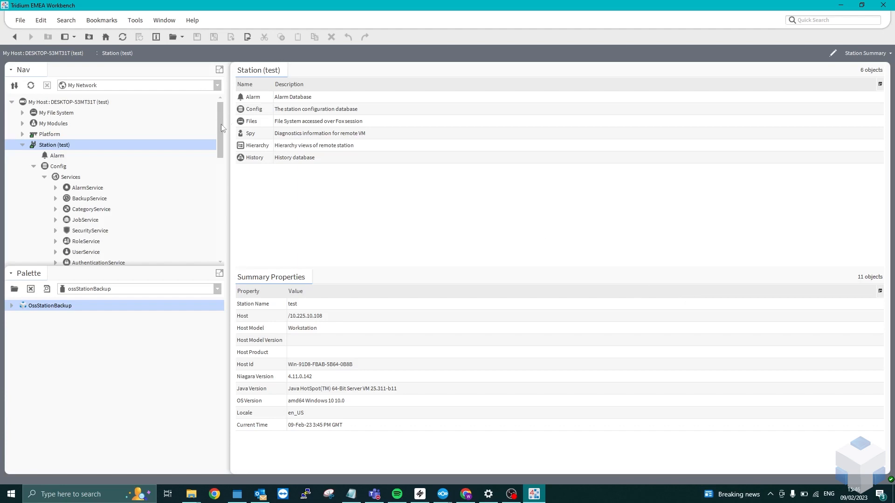
Locate OssStationBackup in the Nav tree, bring up its property sheet and enter OSSTest as the Backup Name.
scroll(down, 3)
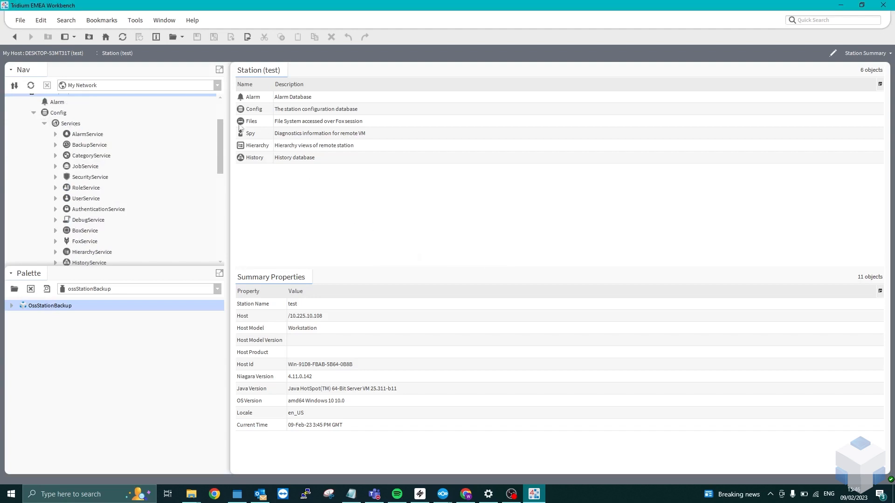
scroll(down, 3)
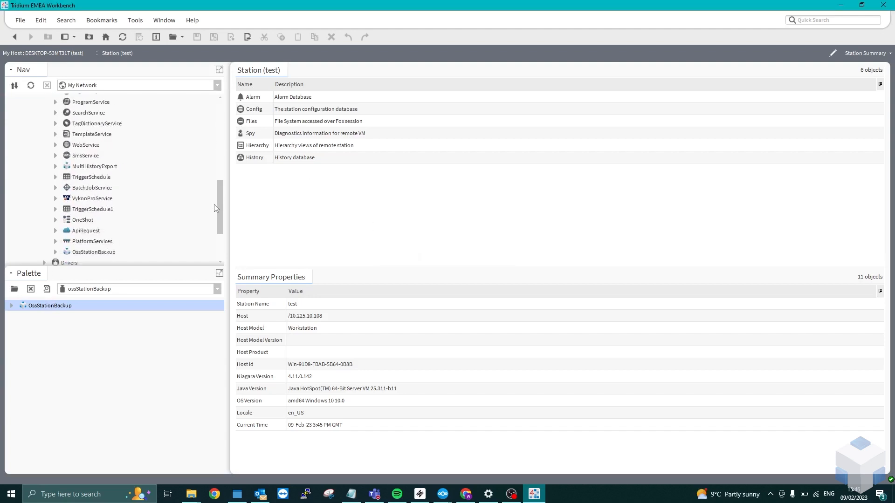
double_click(93, 240)
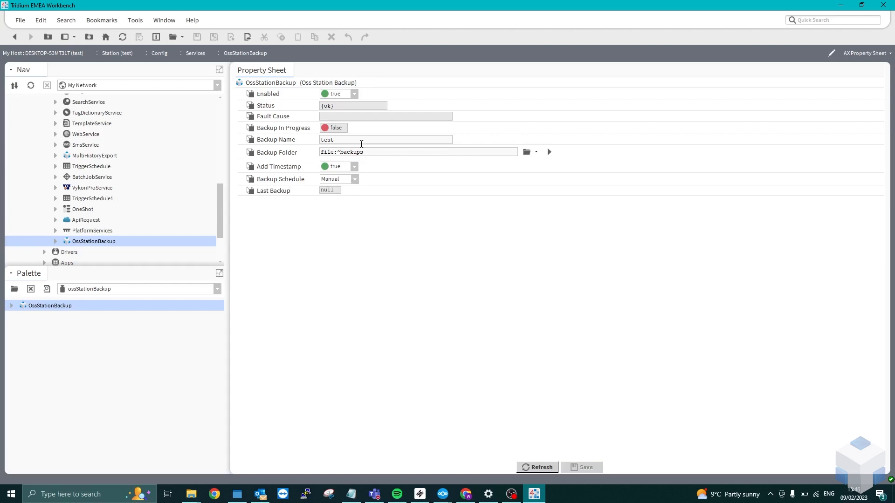
text(os)
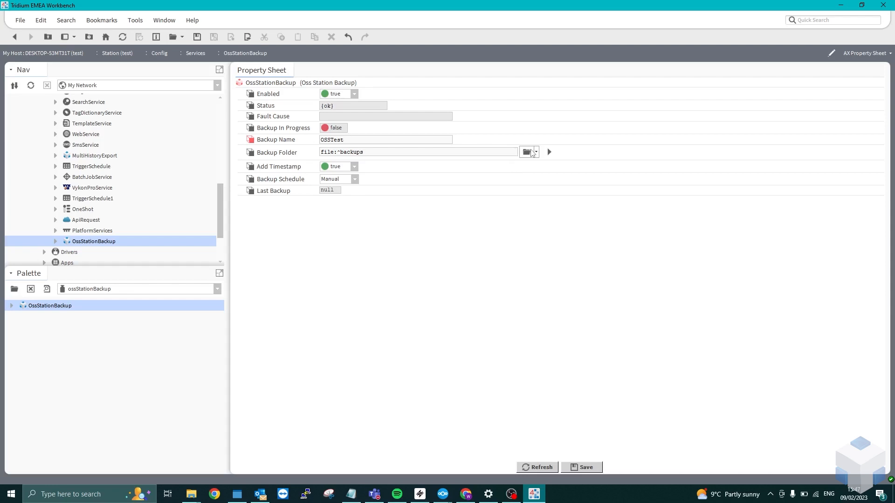
click(525, 152)
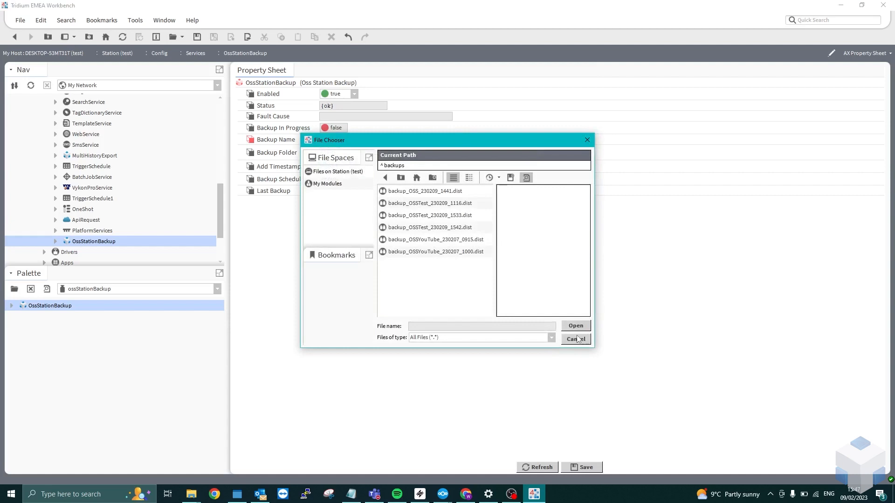
mouse_move(580, 344)
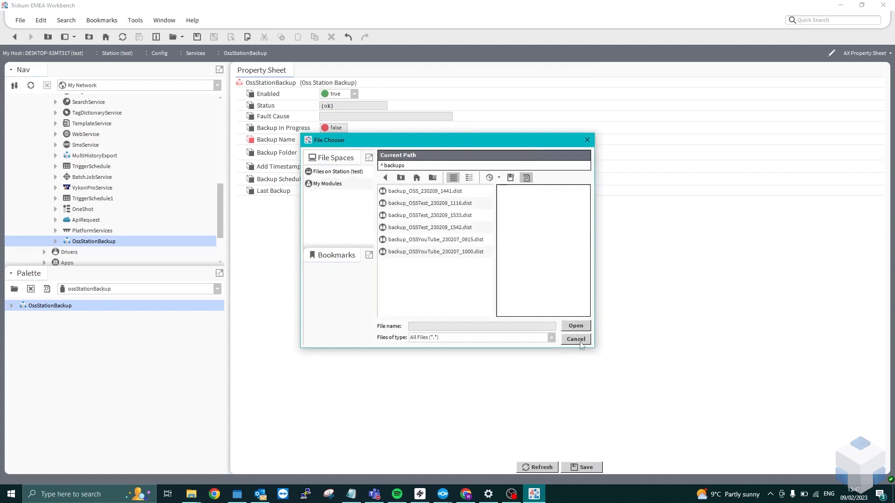
click(575, 339)
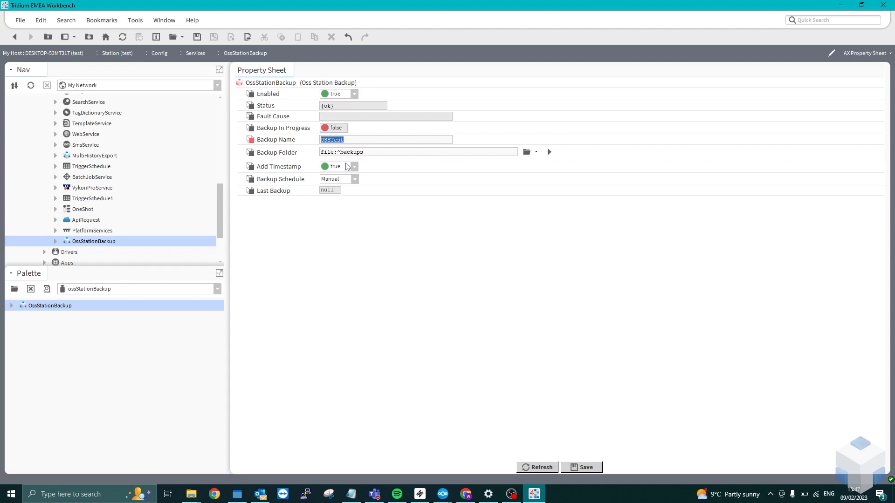
Commit the OSSTest name and switch the Backup Schedule from Manual to Daily.
click(354, 167)
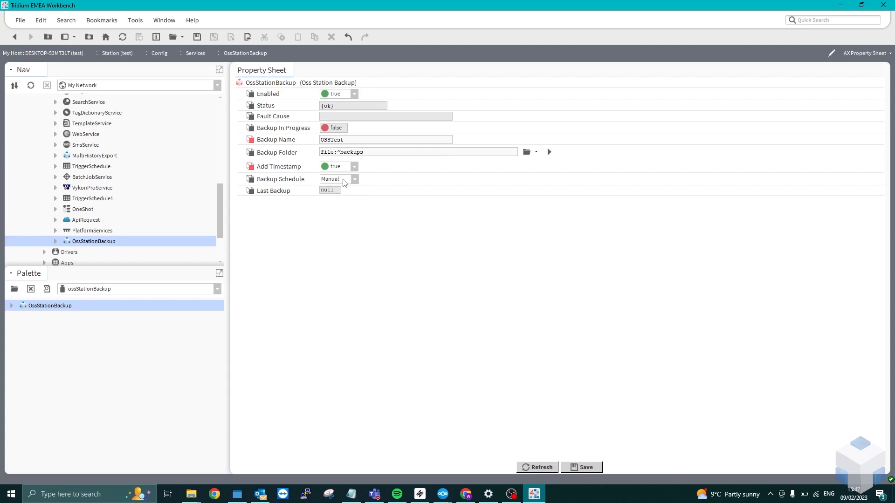
click(354, 179)
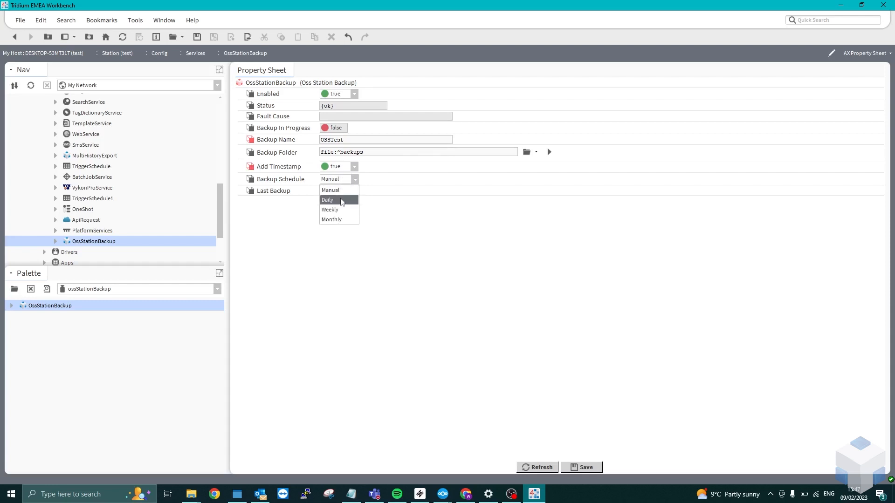
click(329, 200)
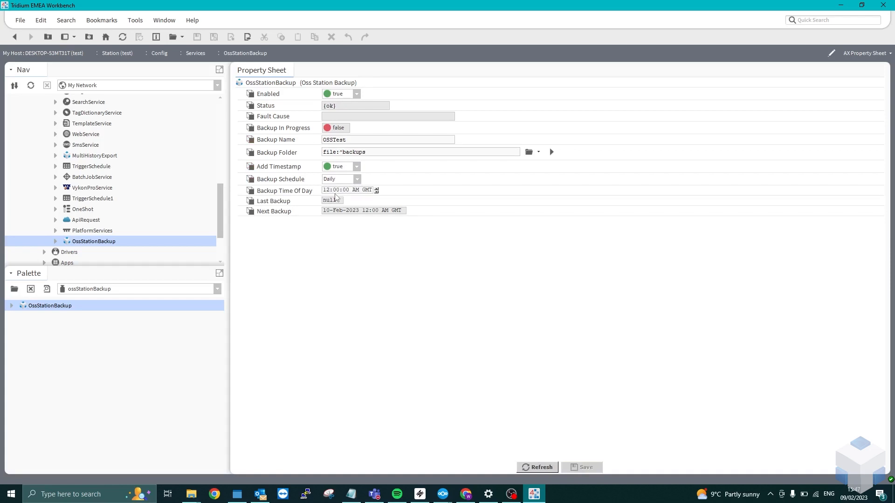
Set the Backup Schedule to Weekly on Saturday and save, giving next backup 11-Feb-2023.
click(357, 179)
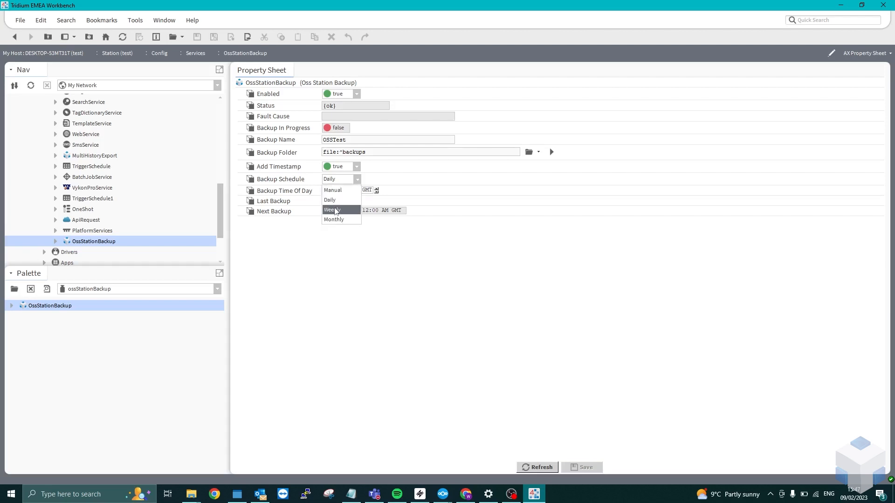
click(333, 210)
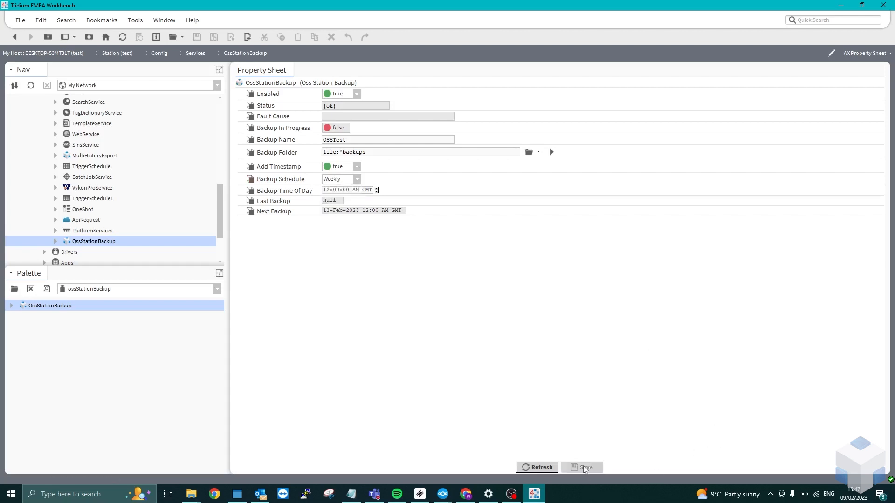
click(365, 191)
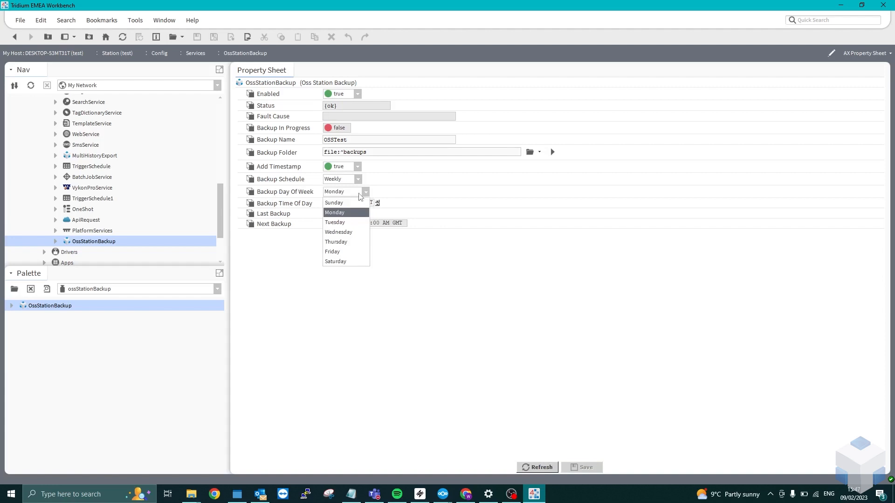
mouse_move(345, 251)
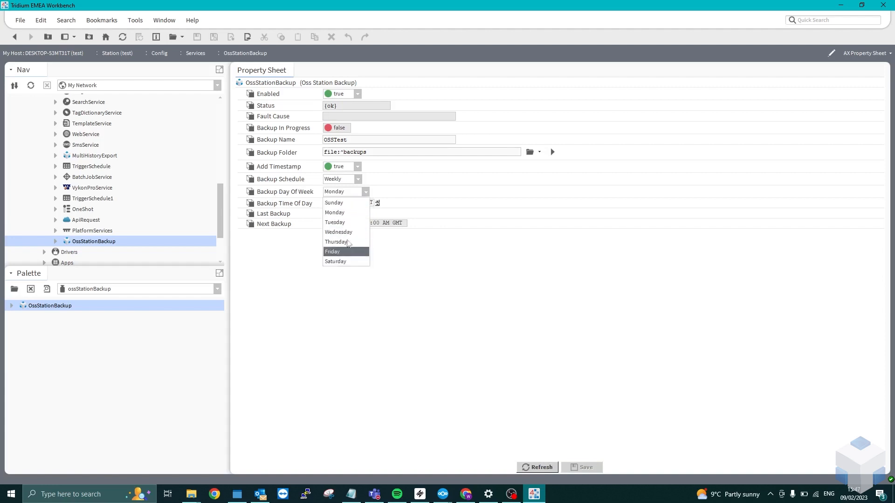
click(336, 262)
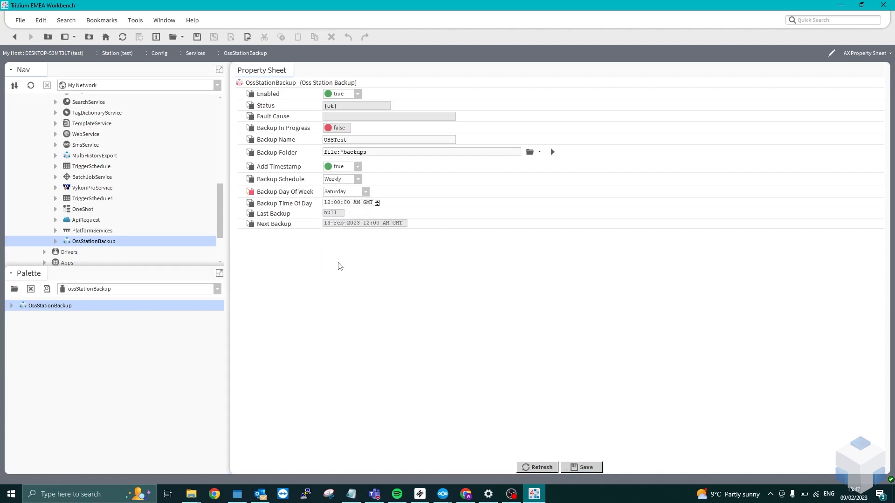
mouse_move(586, 467)
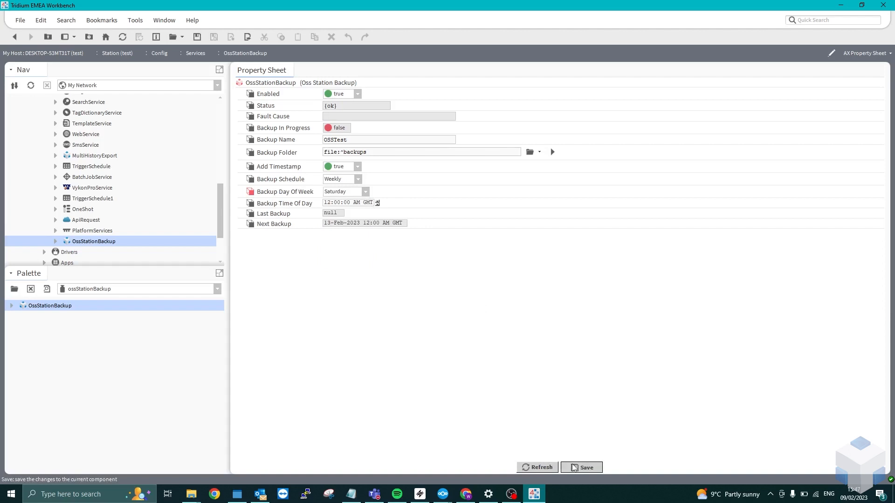
click(580, 467)
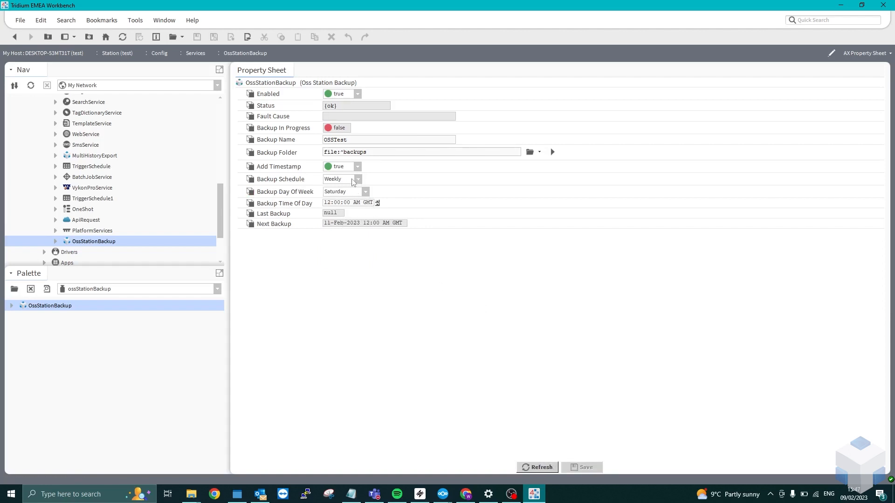
Set the Backup Schedule to Monthly on day 20 and save, giving next backup 20-Feb-2023.
click(341, 179)
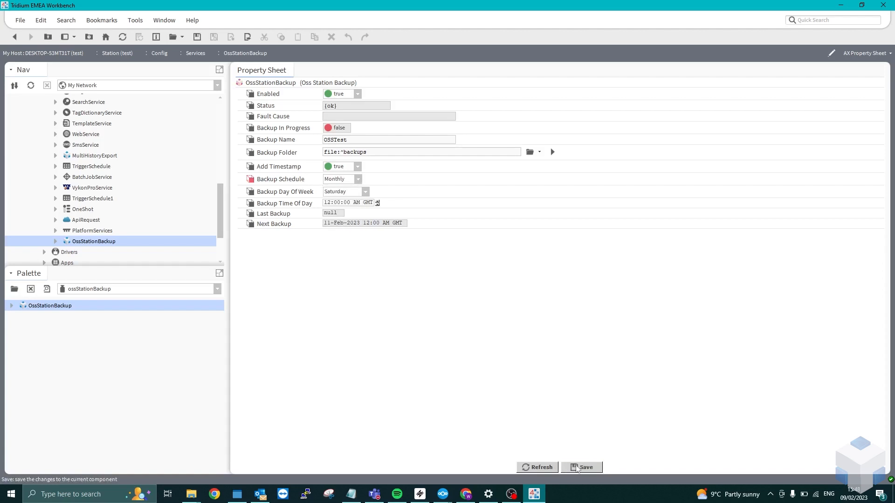
click(582, 467)
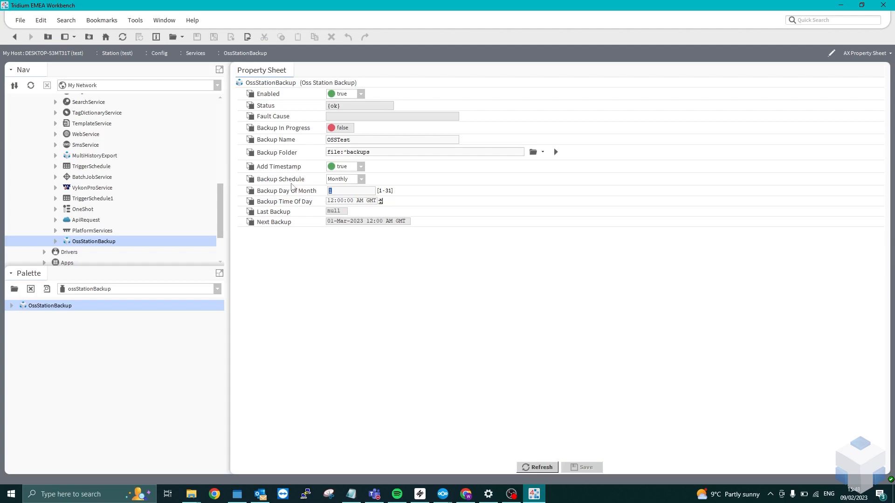
text(20)
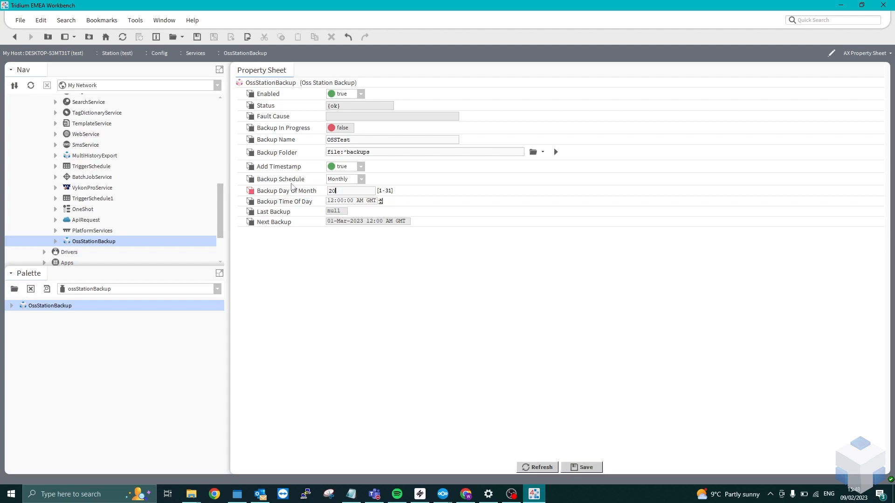
click(541, 467)
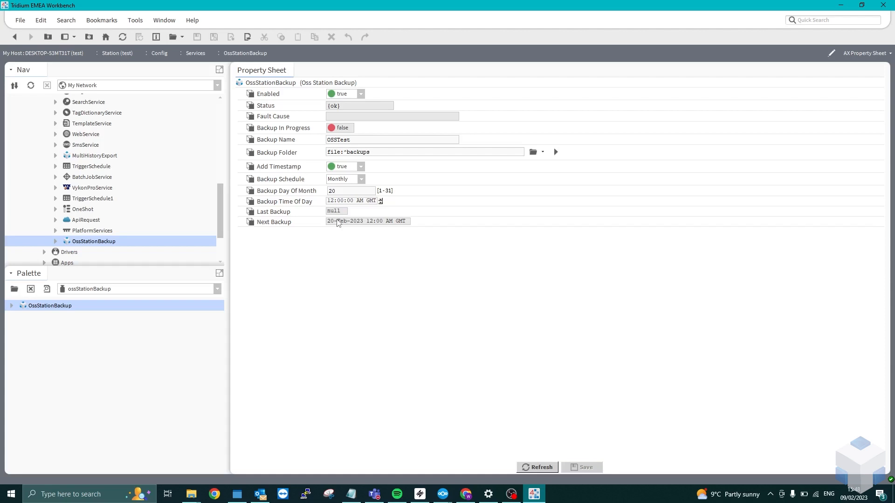
click(362, 178)
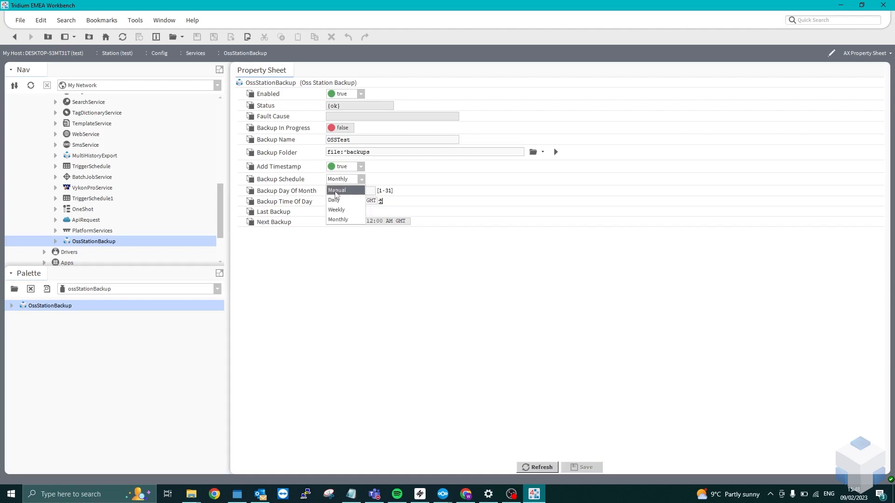
Return the schedule to Manual and trigger Run Backup on OssStationBackup from its Actions menu.
click(336, 190)
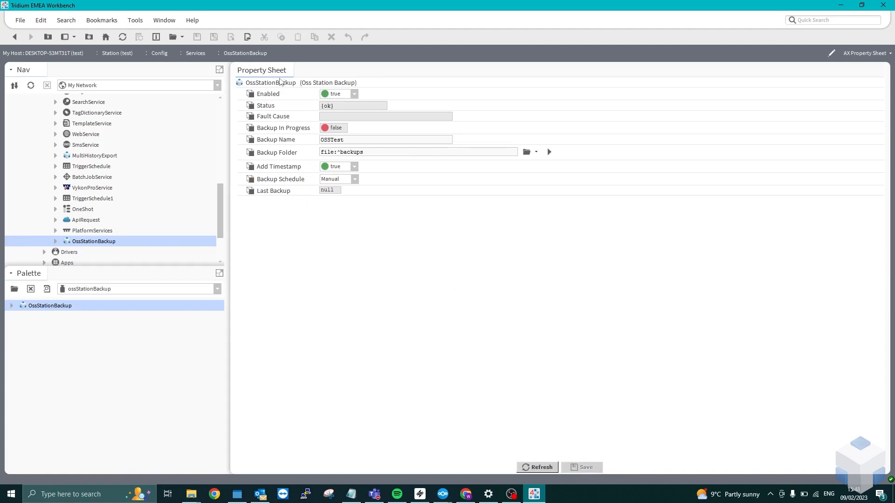
right_click(269, 82)
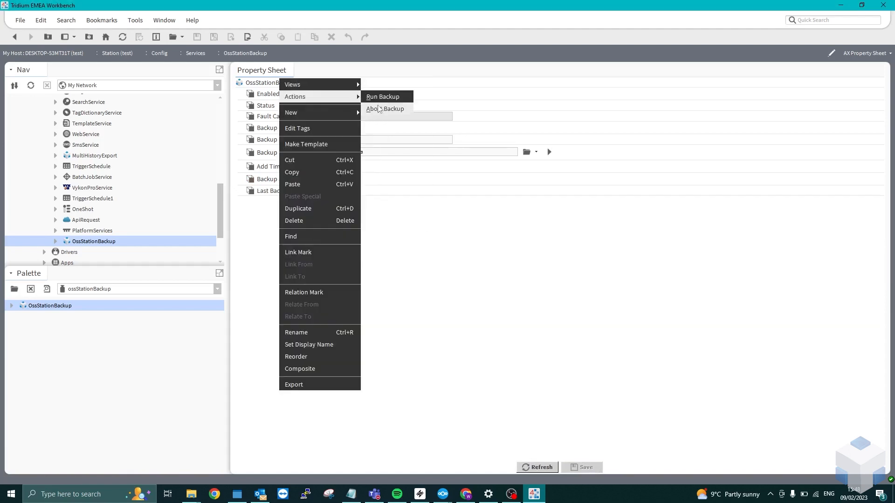
click(382, 96)
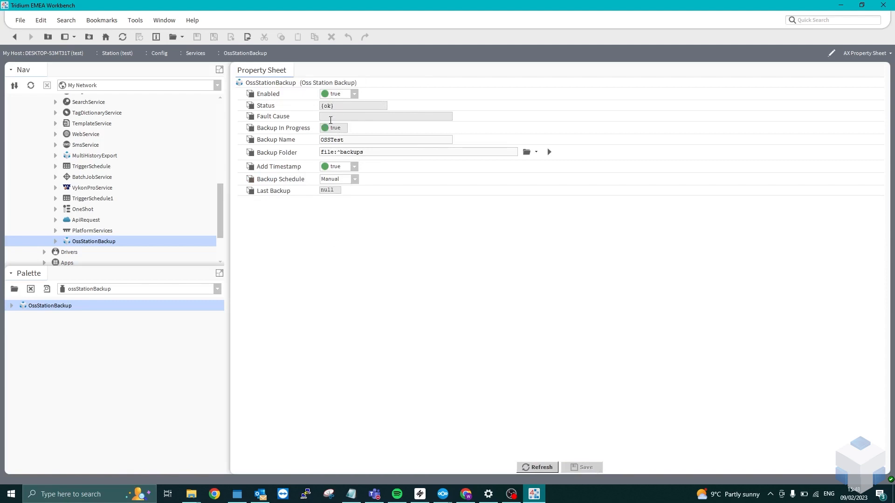
mouse_move(330, 124)
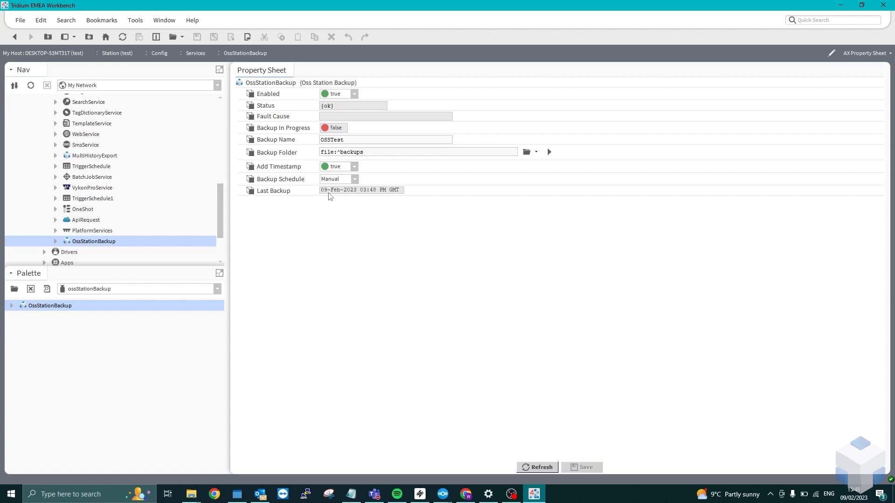
mouse_move(331, 246)
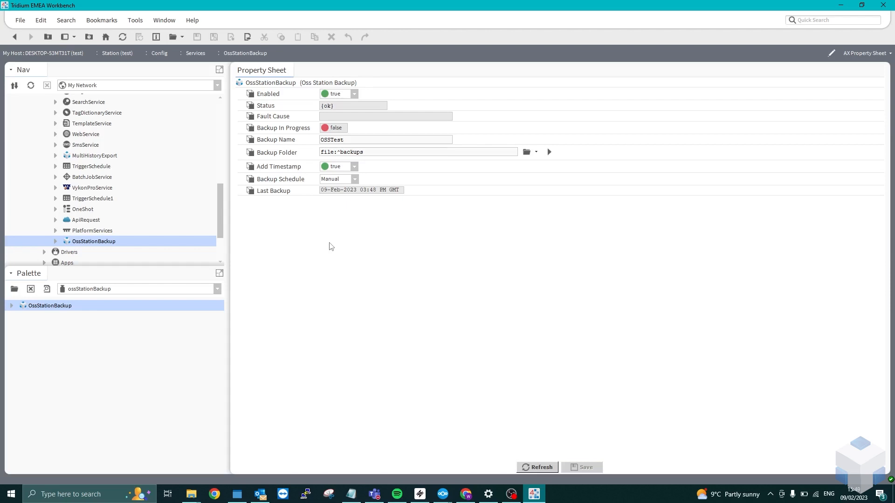
mouse_move(428, 344)
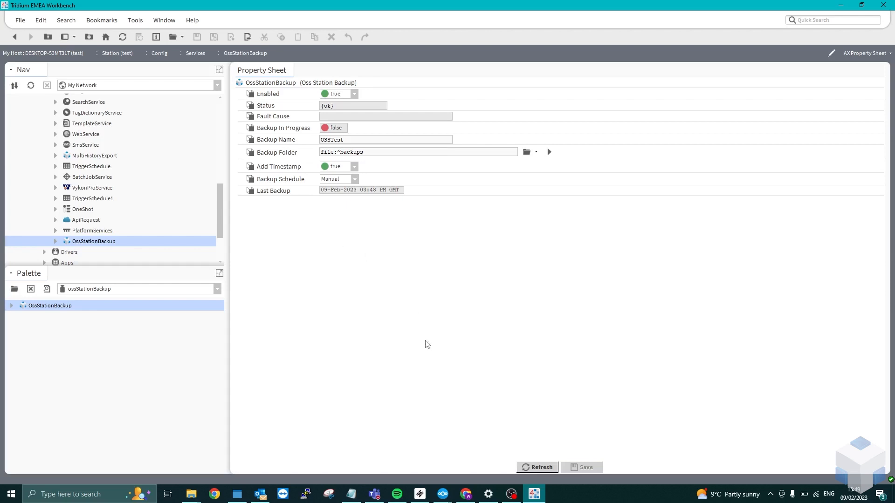